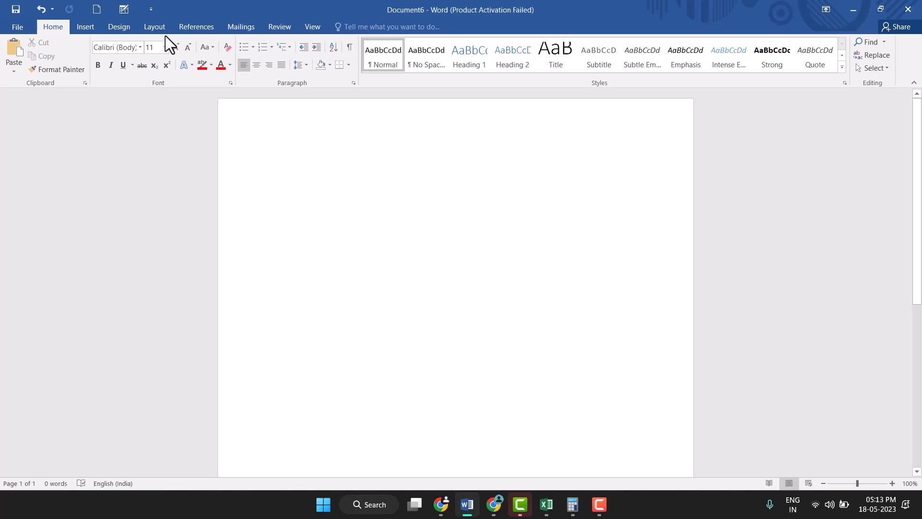
# Set the font size to 72 and type M3
pyautogui.click(275, 161)
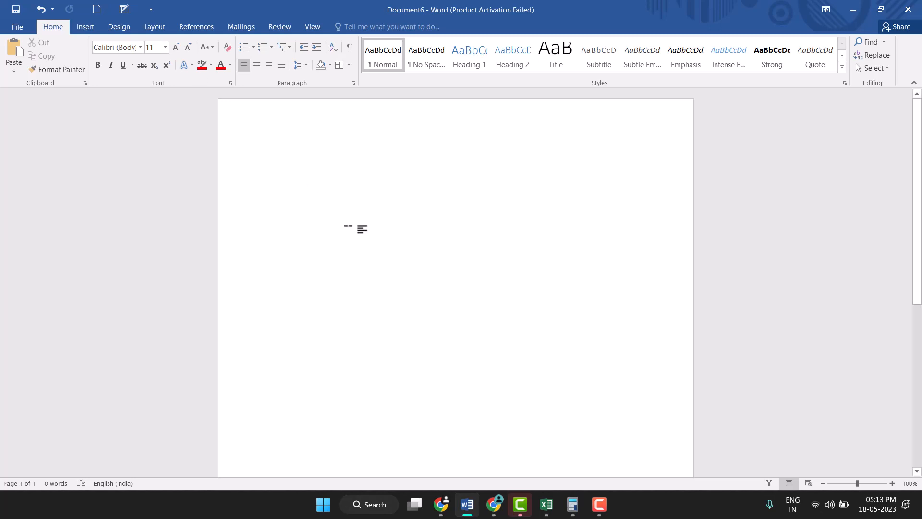
pyautogui.click(275, 160)
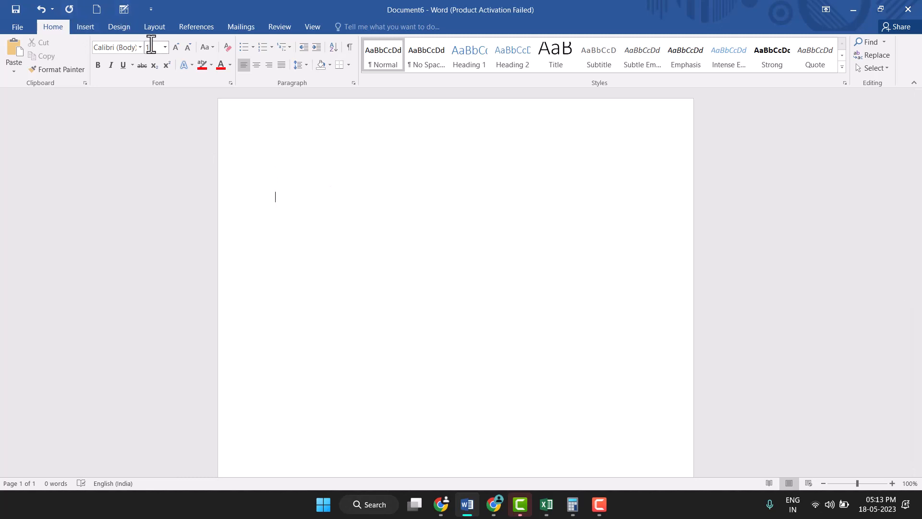
pyautogui.moveTo(162, 161)
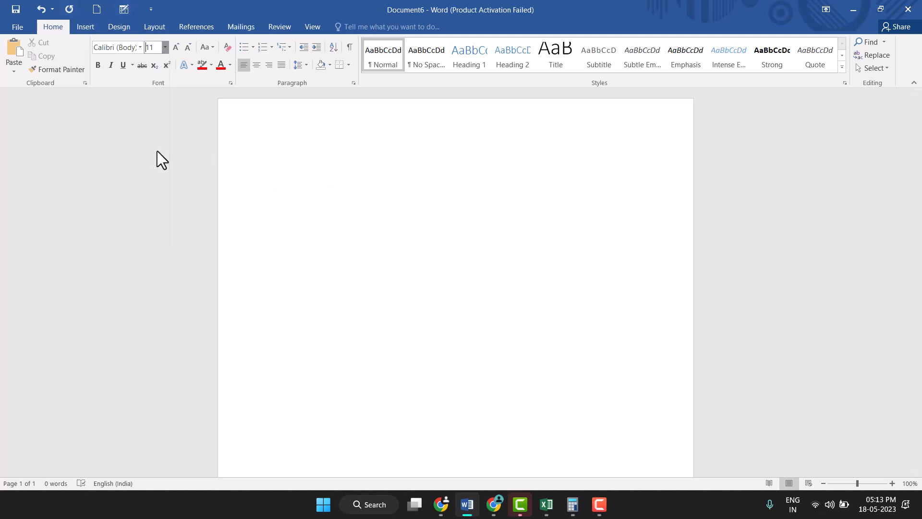
pyautogui.click(164, 48)
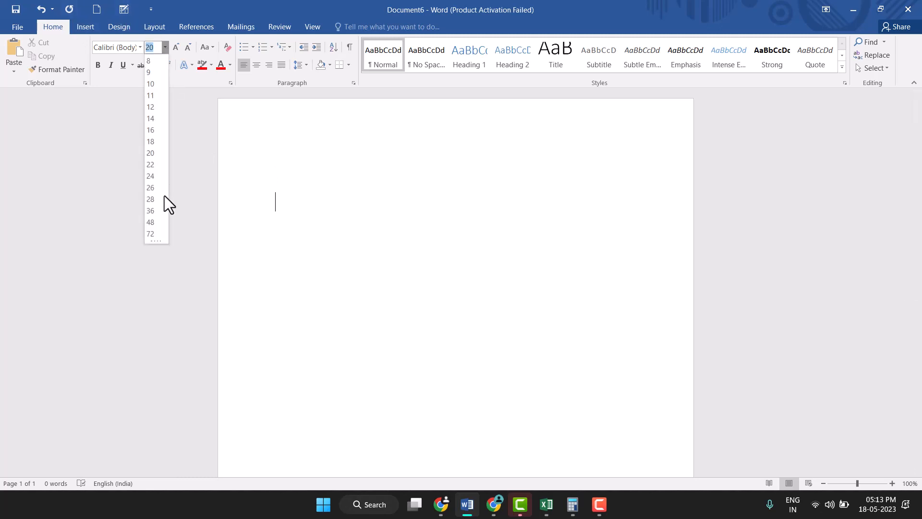
pyautogui.click(149, 234)
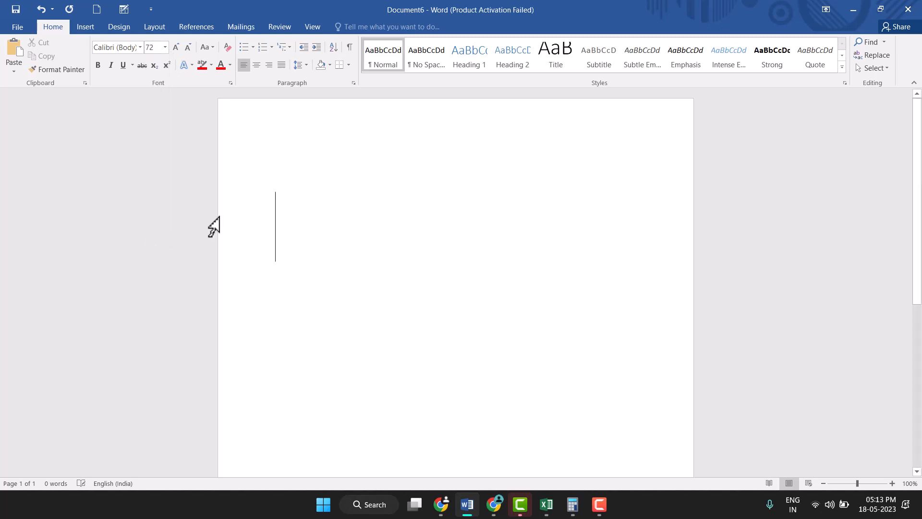
pyautogui.moveTo(306, 226)
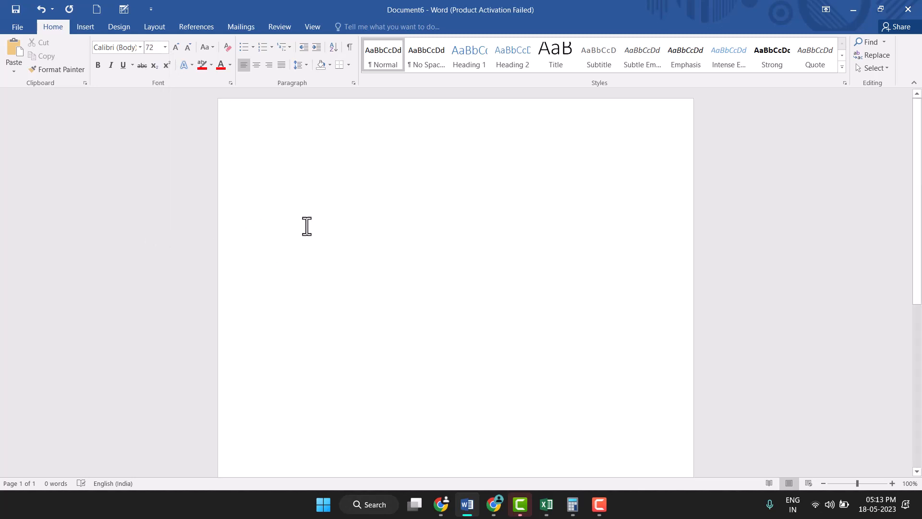
pyautogui.write('M3')
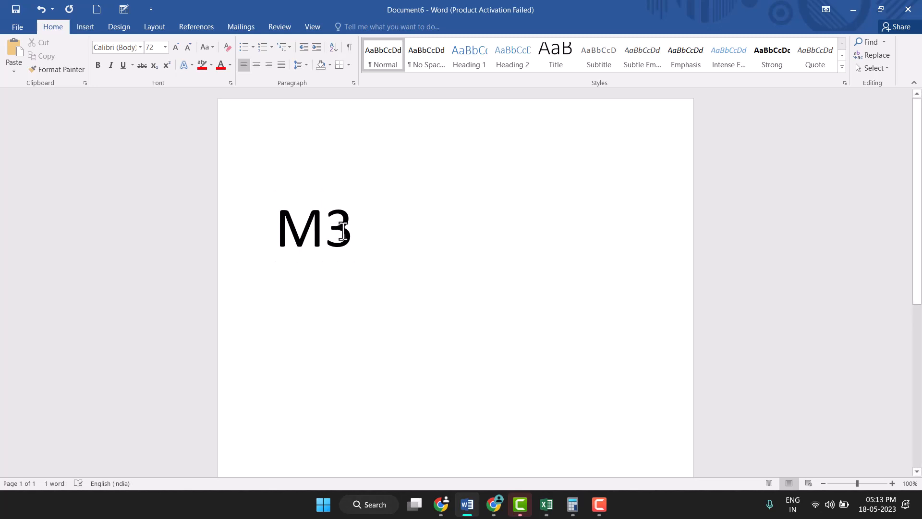
pyautogui.press('Backspace')
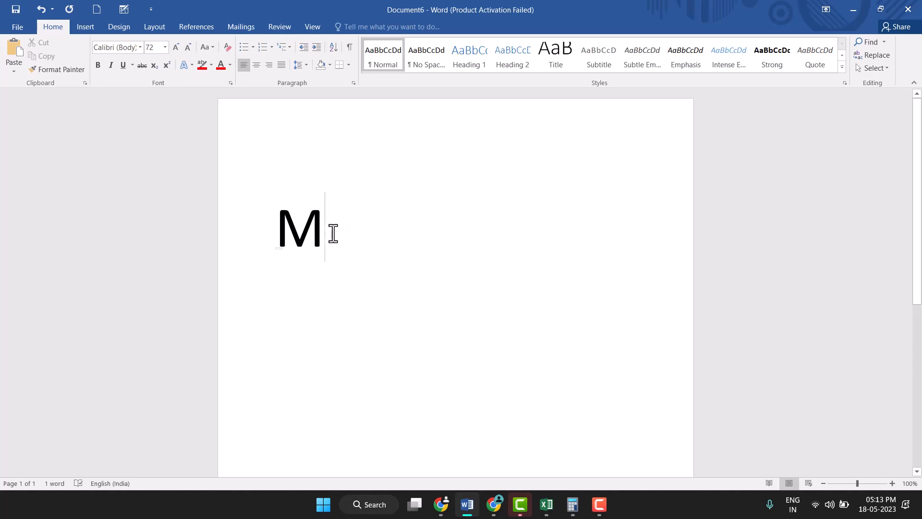
pyautogui.write('3')
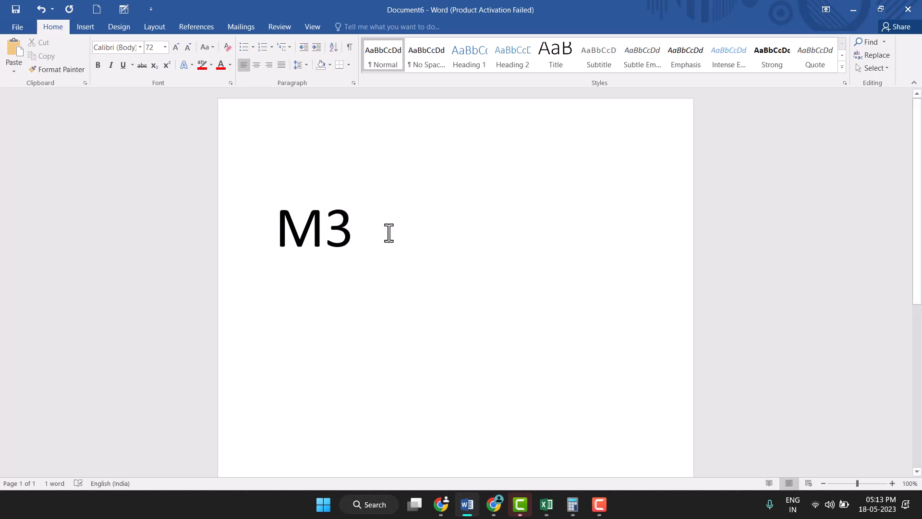
# Make the 3 after M superscript so it reads M³
pyautogui.doubleClick(338, 229)
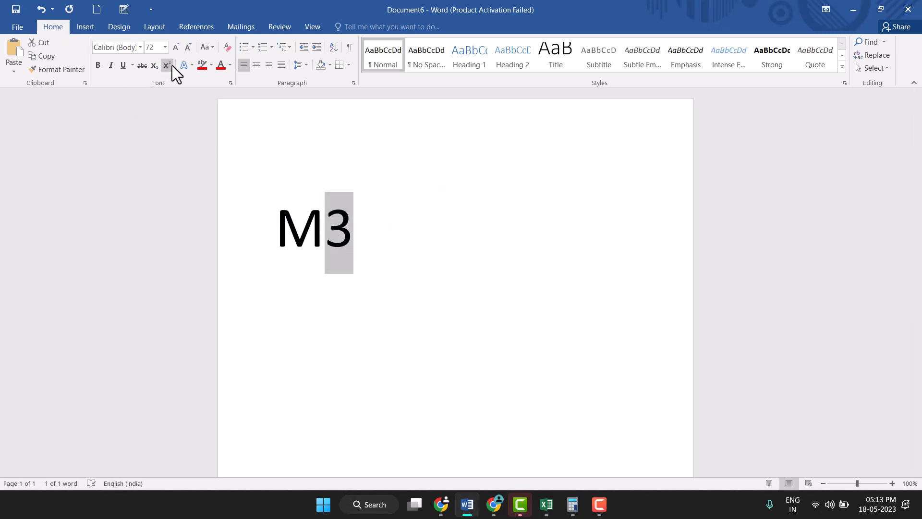
pyautogui.moveTo(167, 65)
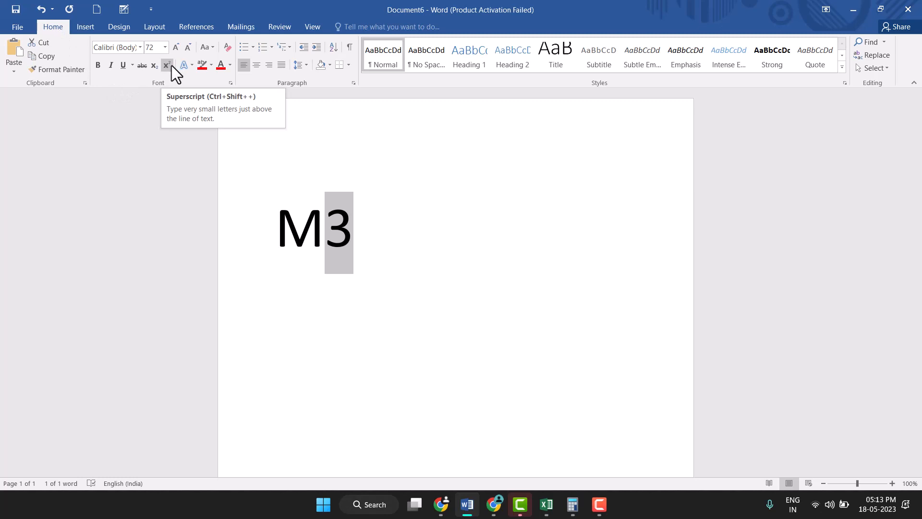
pyautogui.click(166, 64)
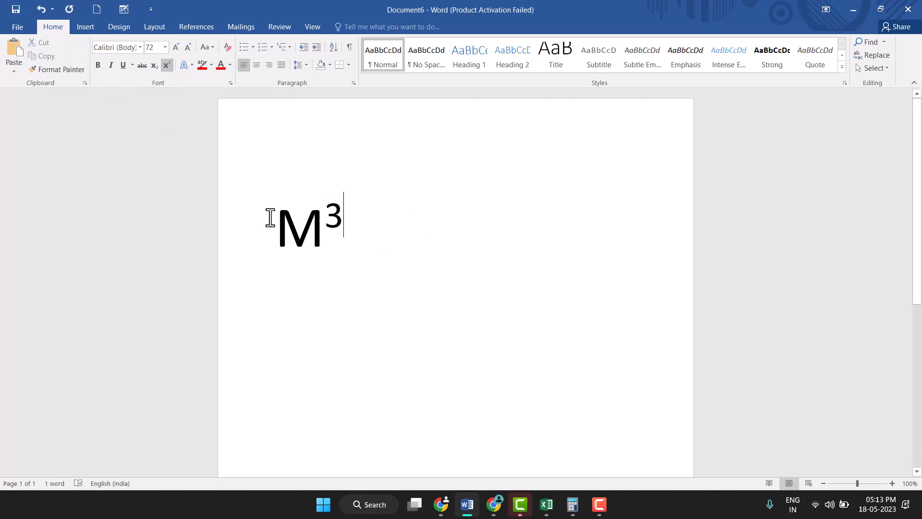
pyautogui.moveTo(310, 234)
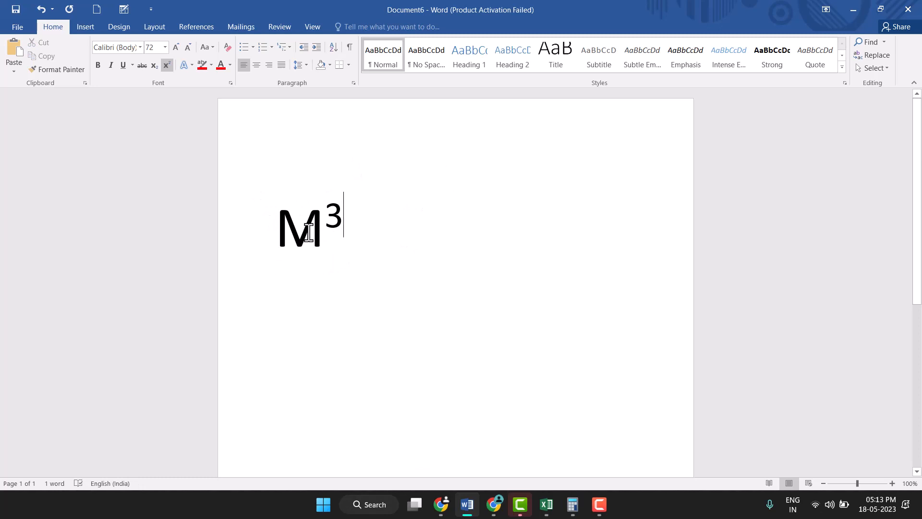
pyautogui.moveTo(374, 230)
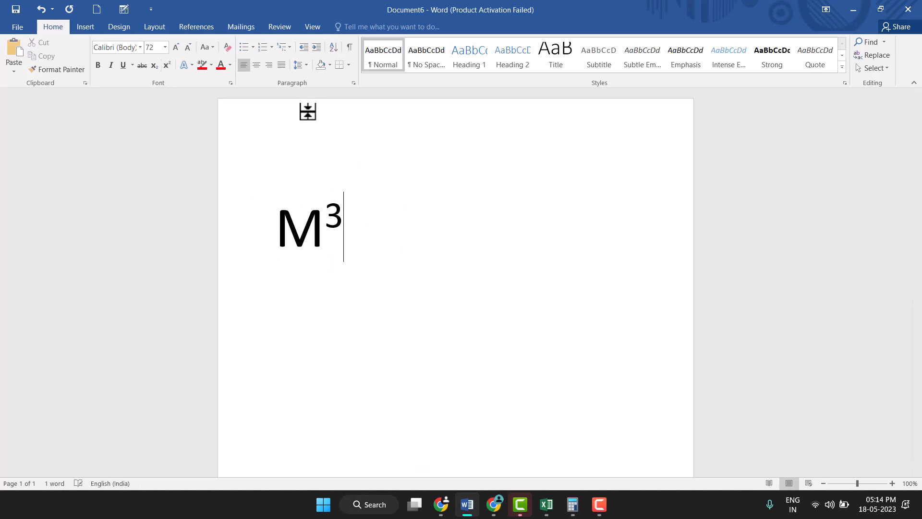
pyautogui.moveTo(398, 220)
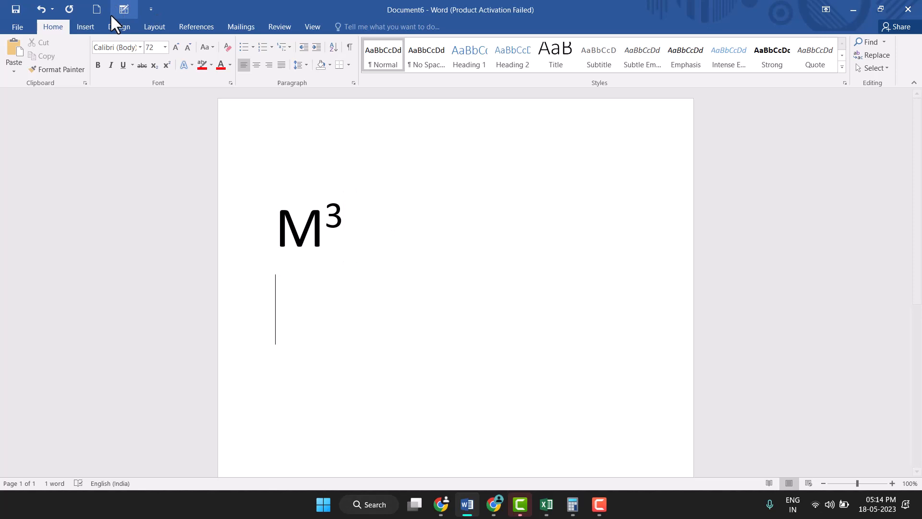
# Insert a superscript-structure equation with base m and exponent 3
pyautogui.click(85, 26)
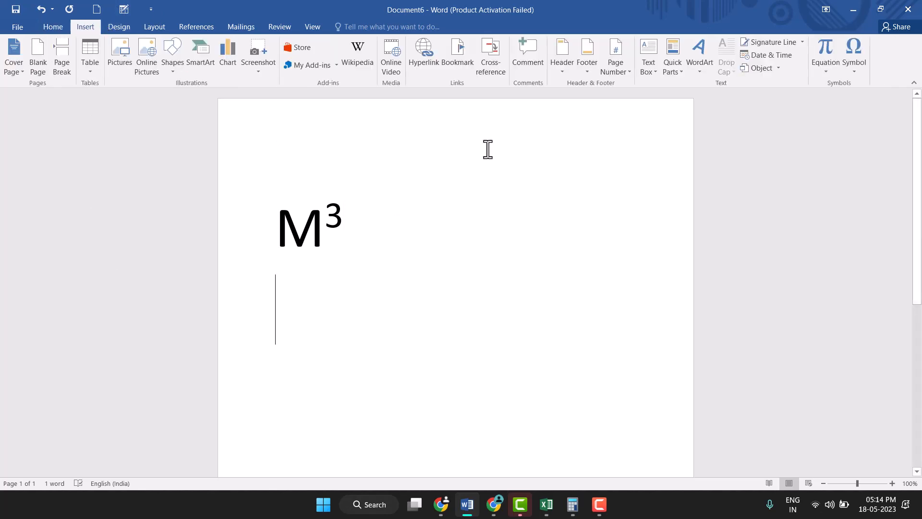
pyautogui.moveTo(825, 50)
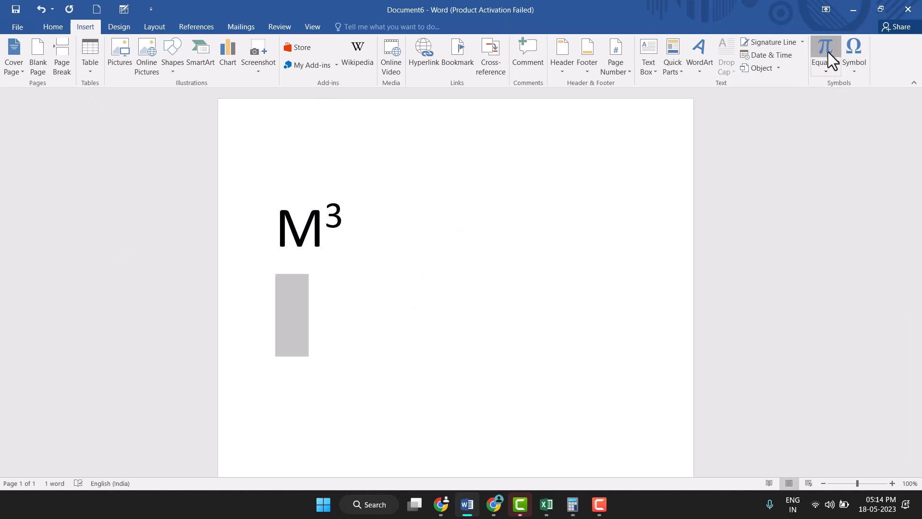
pyautogui.click(826, 50)
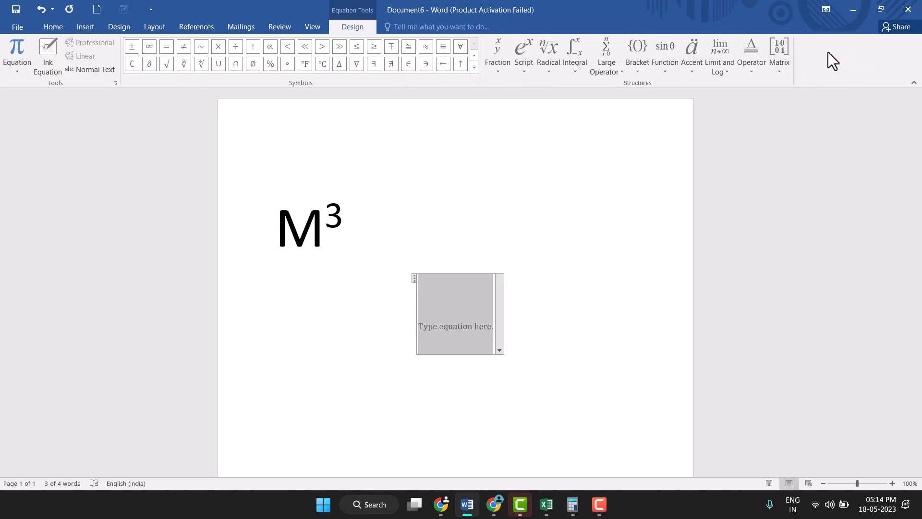
pyautogui.click(523, 53)
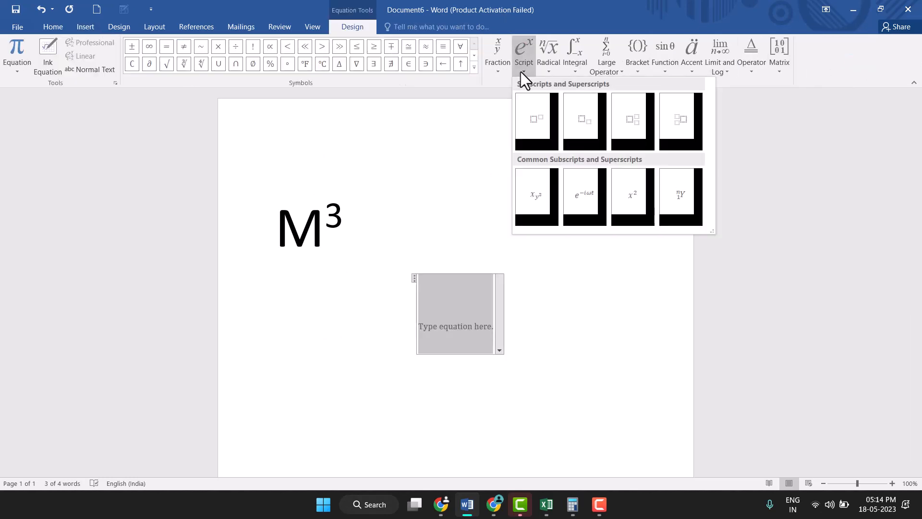
pyautogui.click(534, 121)
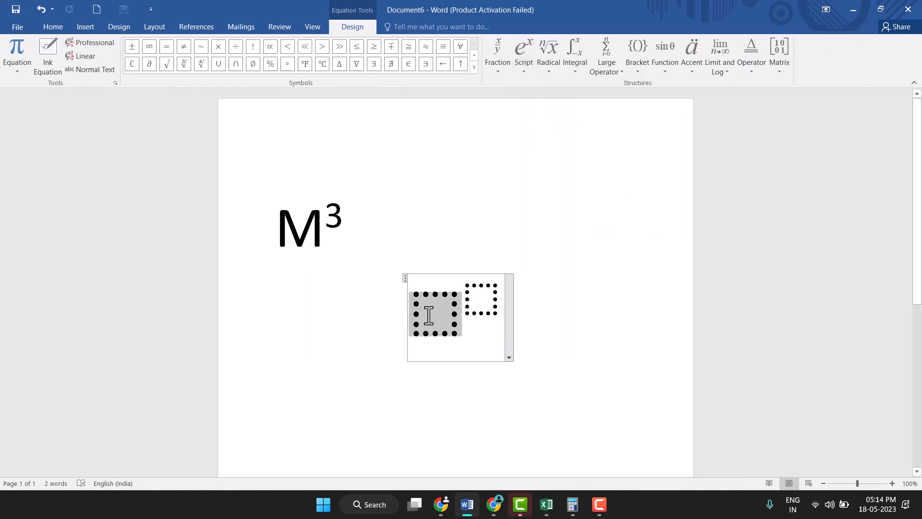
pyautogui.write('m')
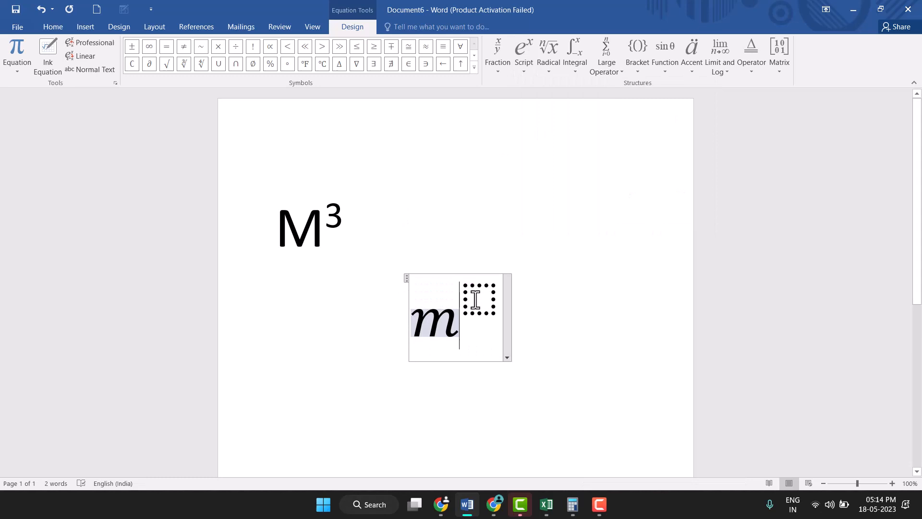
pyautogui.write('3')
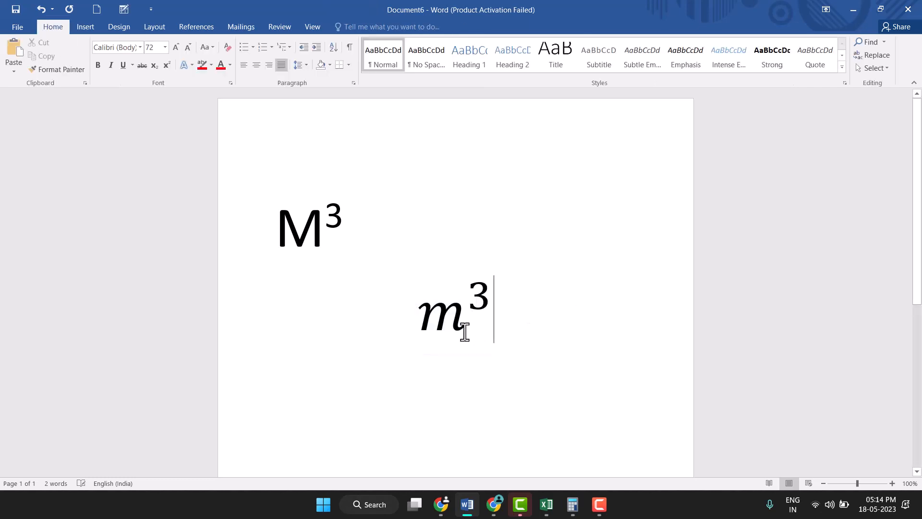
pyautogui.moveTo(385, 348)
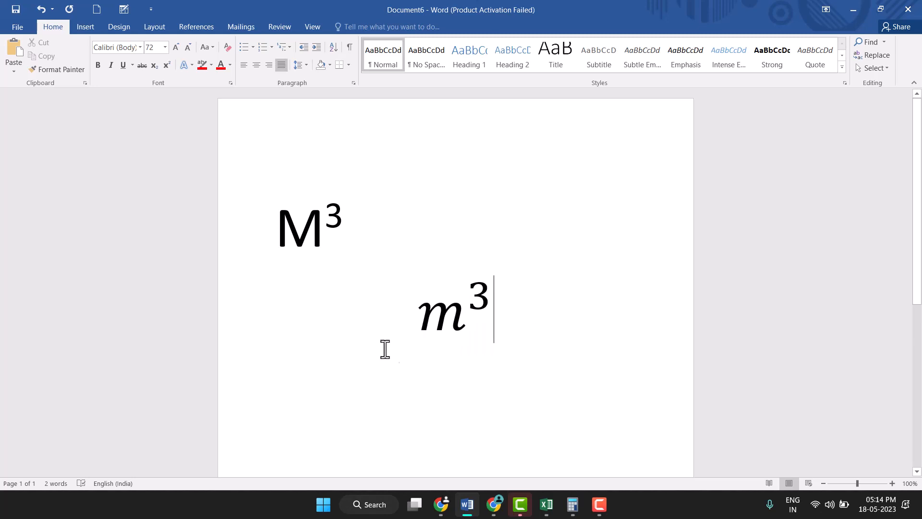
pyautogui.moveTo(514, 318)
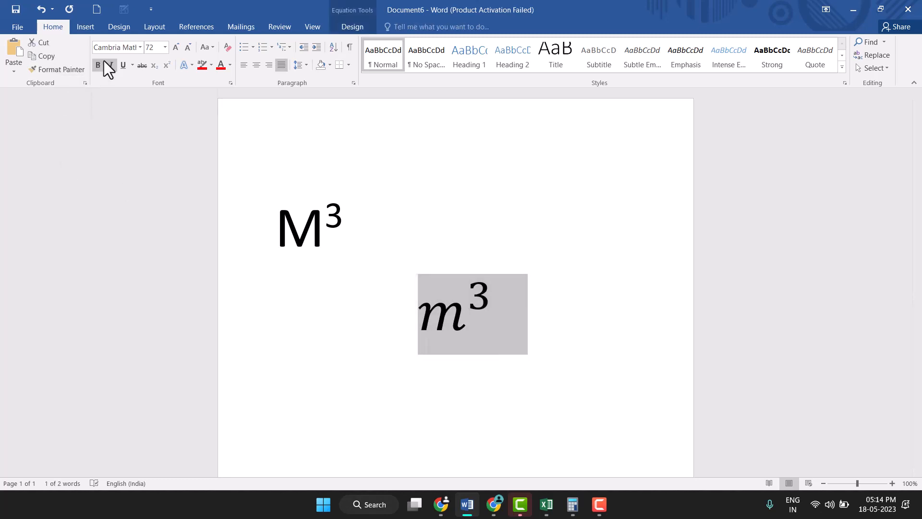
pyautogui.moveTo(110, 66)
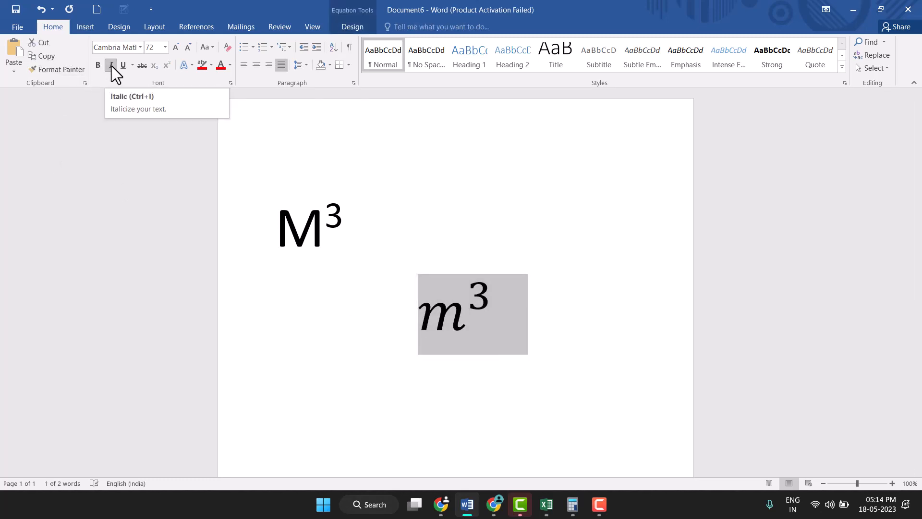
# Turn off italics on the m³ equation and deselect it
pyautogui.click(110, 65)
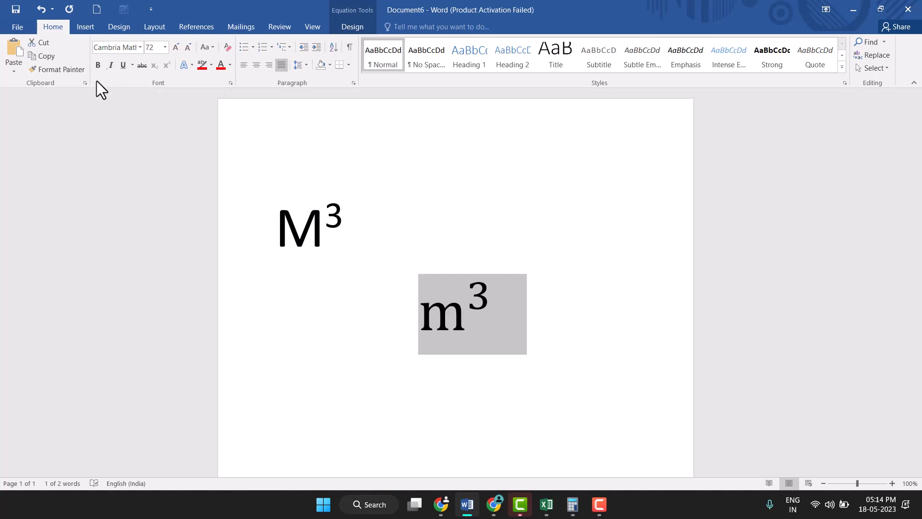
pyautogui.moveTo(563, 336)
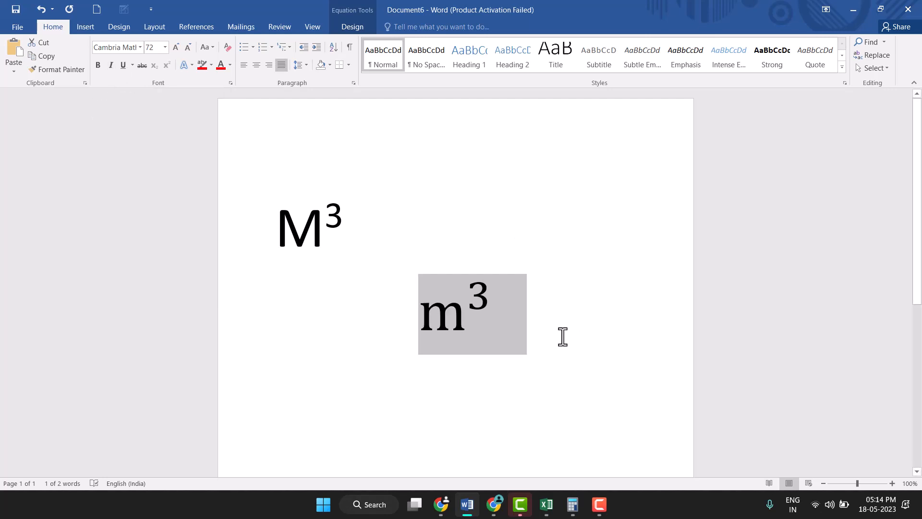
pyautogui.click(494, 312)
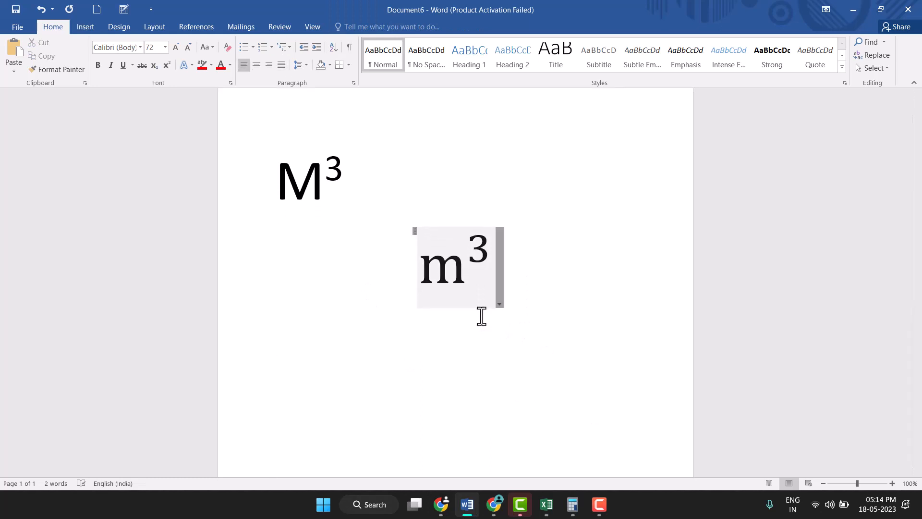
# Type M3 on a new line below the equation
pyautogui.scroll(-3)
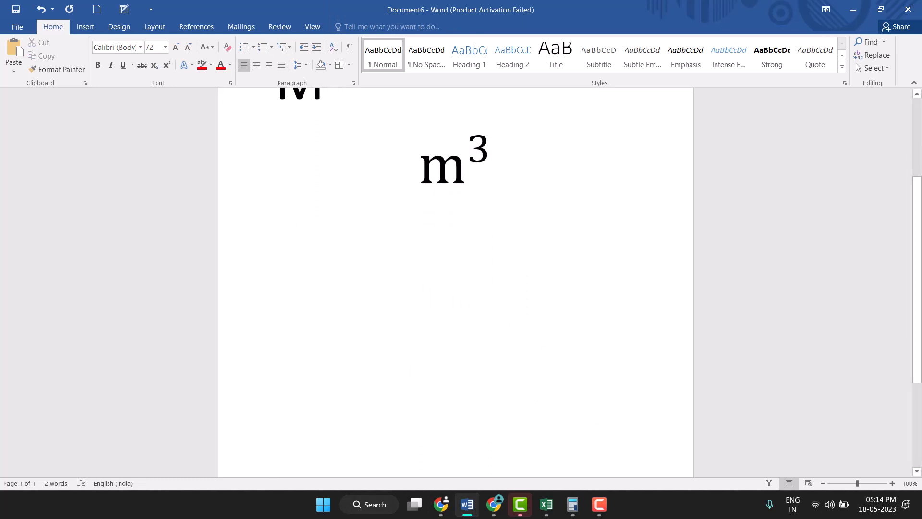
pyautogui.click(274, 323)
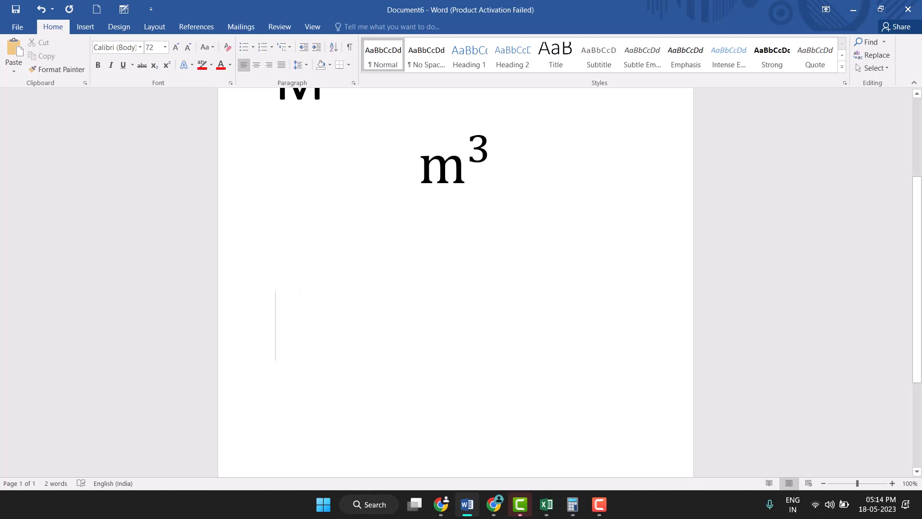
pyautogui.write('M3')
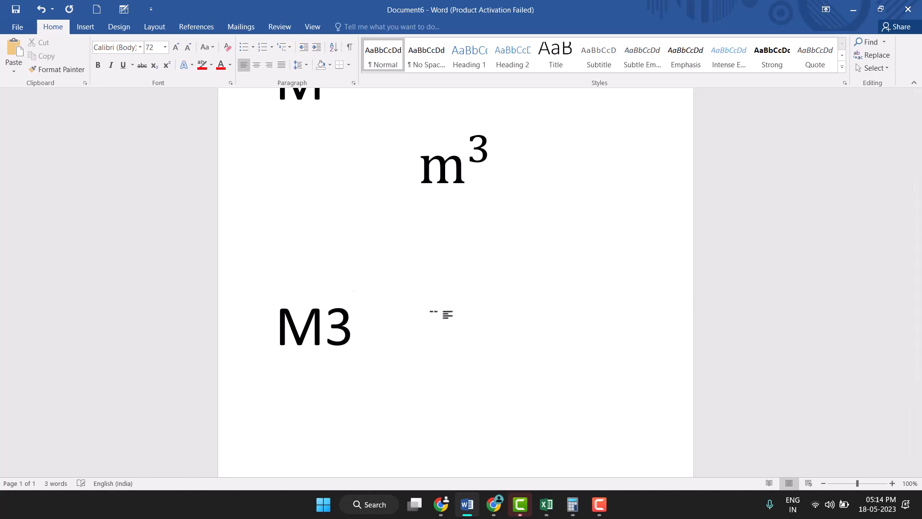
pyautogui.click(353, 326)
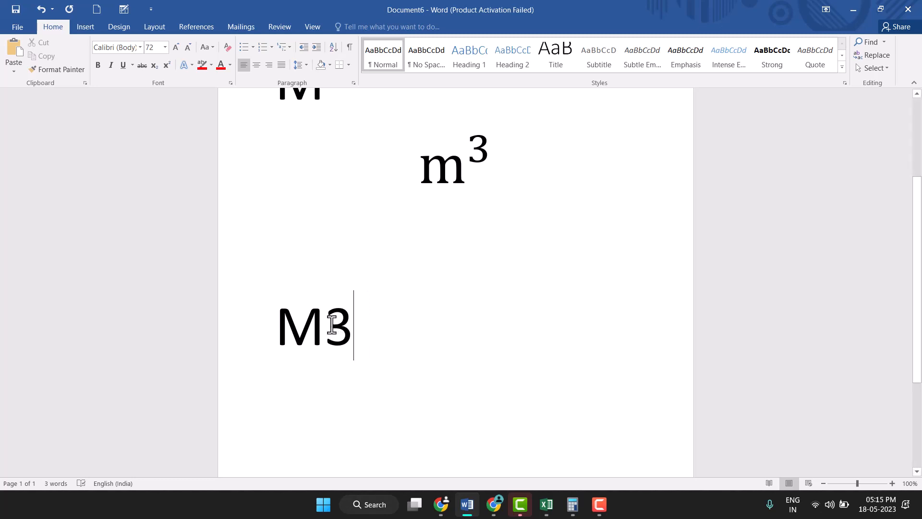
pyautogui.doubleClick(333, 324)
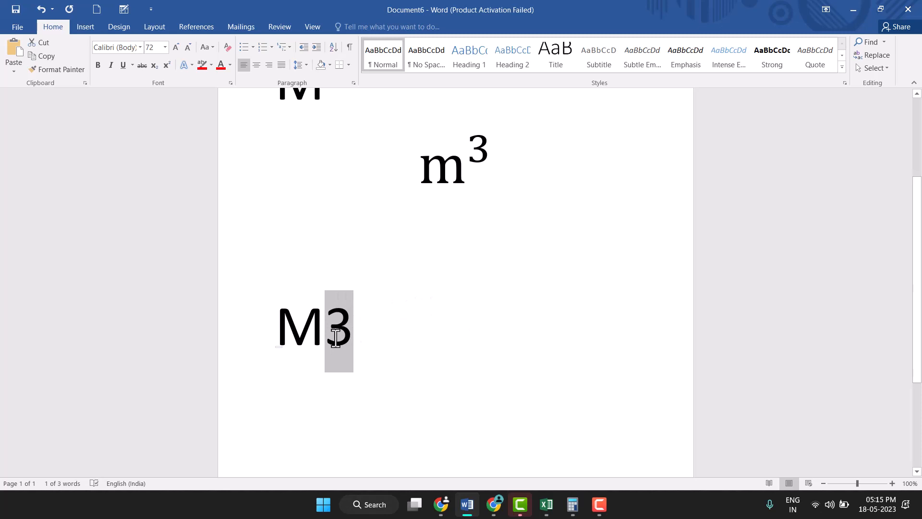
pyautogui.press('Delete')
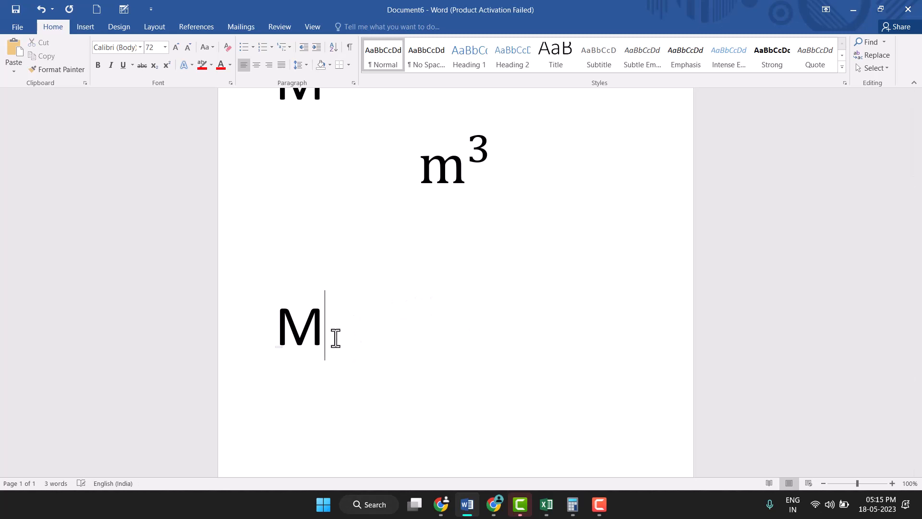
pyautogui.write('3')
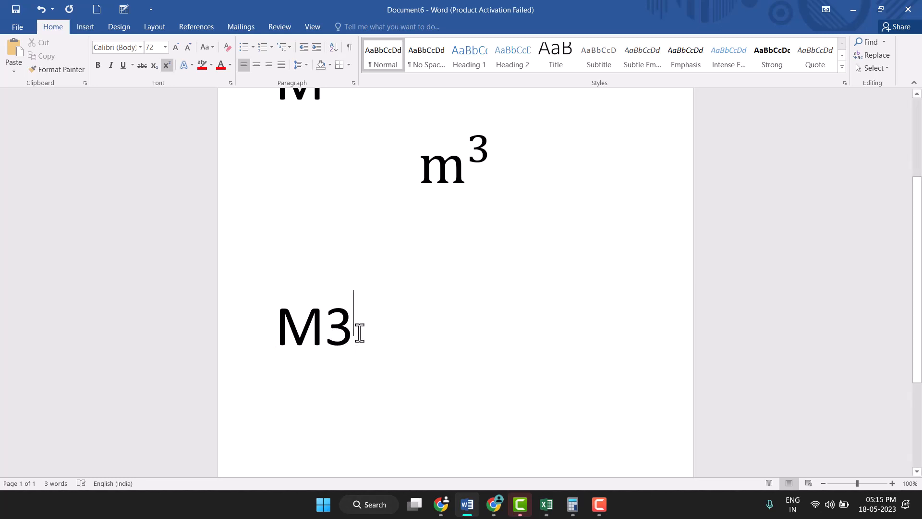
# Raise that 3 to superscript so the line reads M³
pyautogui.doubleClick(340, 330)
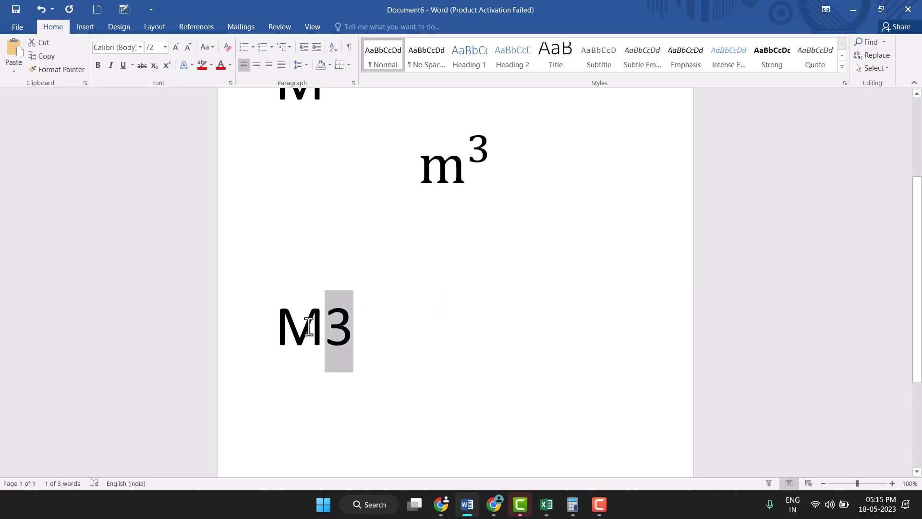
pyautogui.click(167, 65)
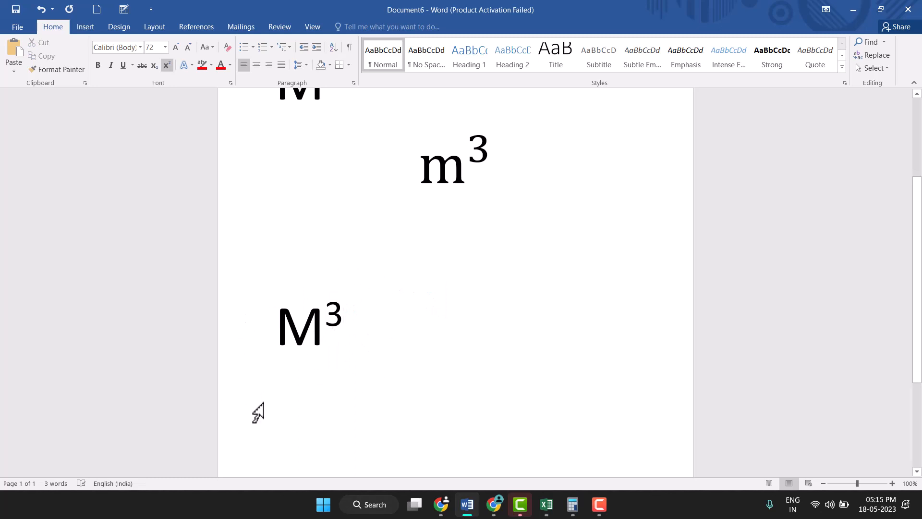
pyautogui.moveTo(376, 322)
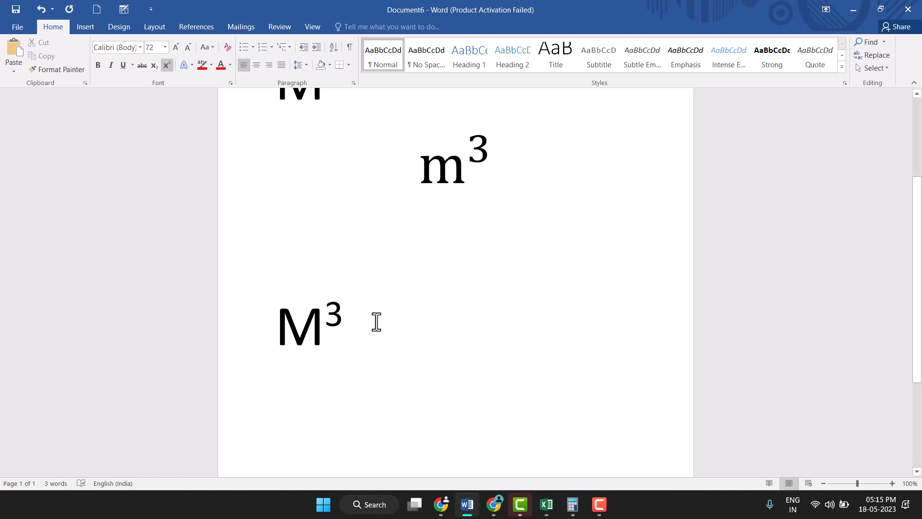
pyautogui.click(345, 325)
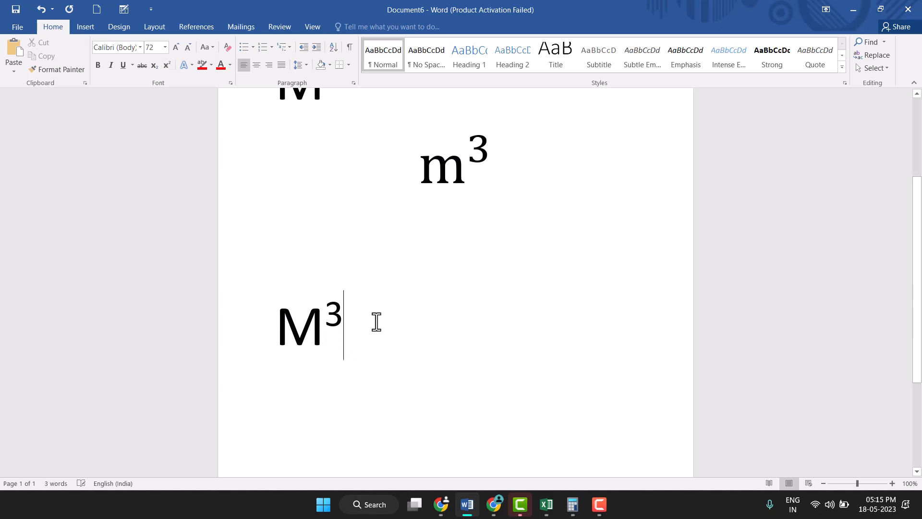
pyautogui.moveTo(426, 320)
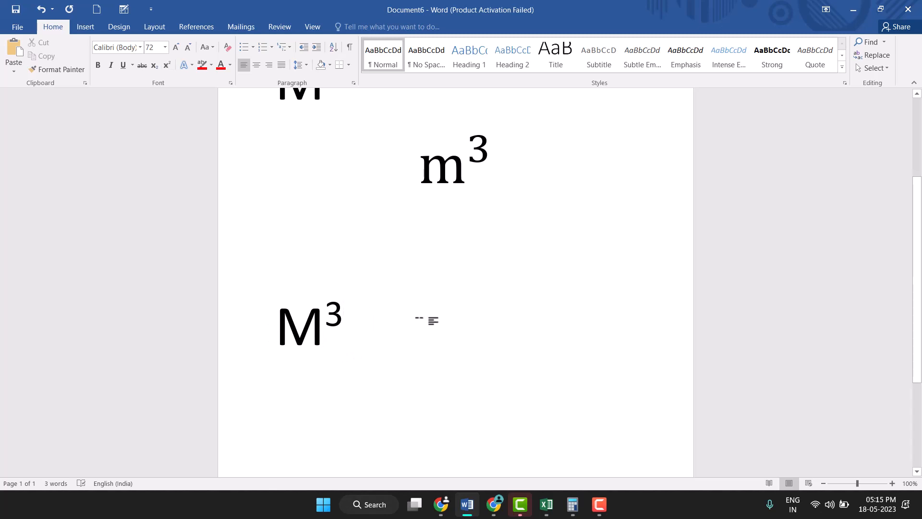